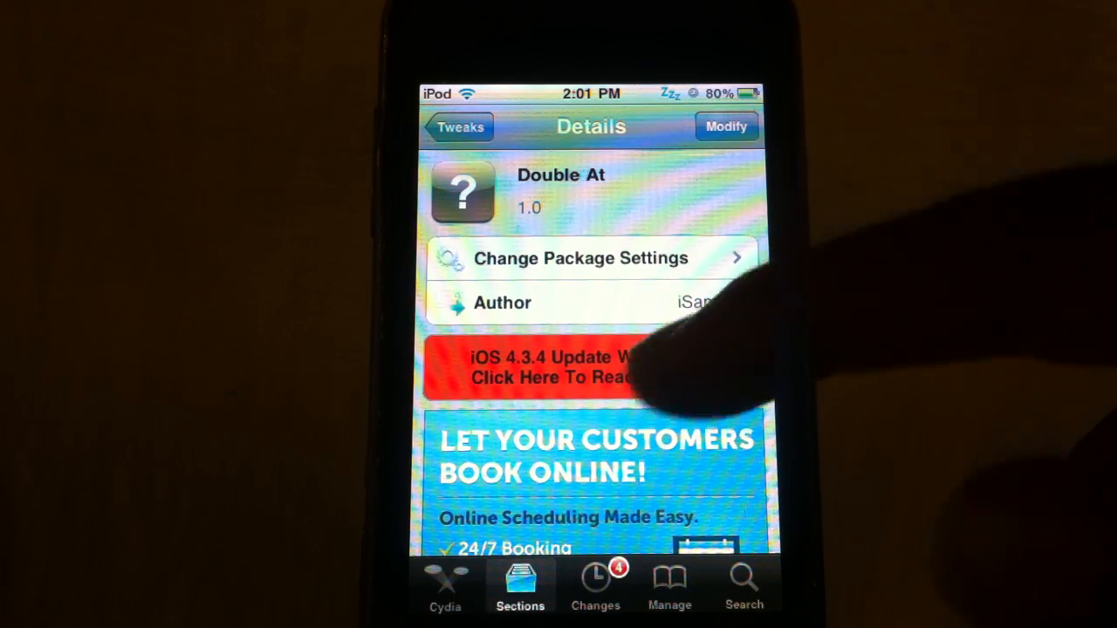
Scroll Settings down to the extensions and enter the Double @ tweak's settings
scroll("down", 3)
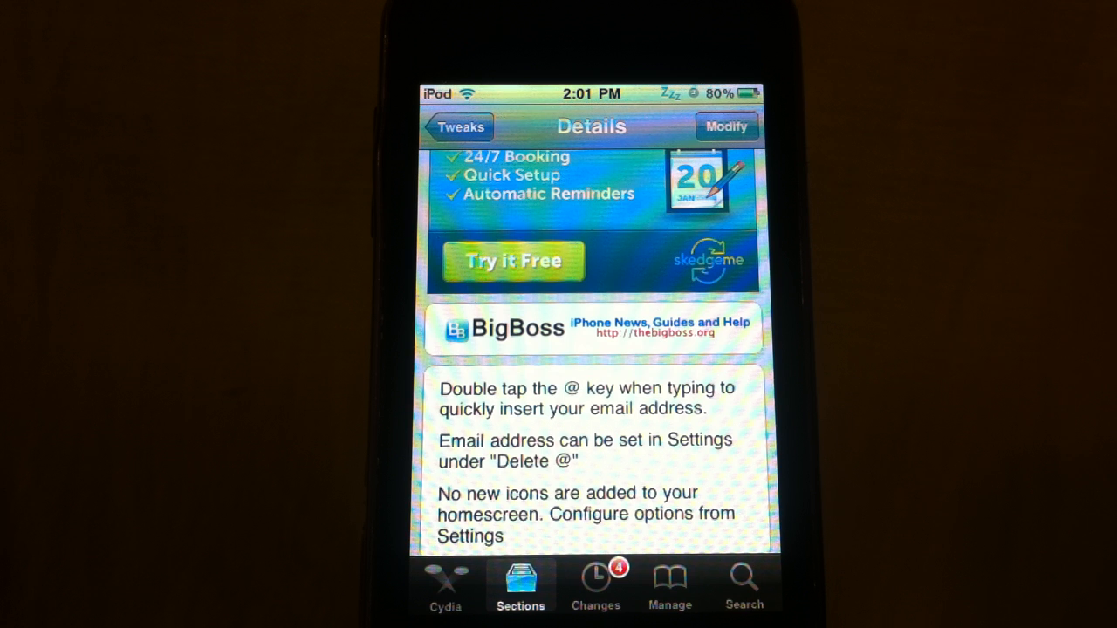
scroll("down", 3)
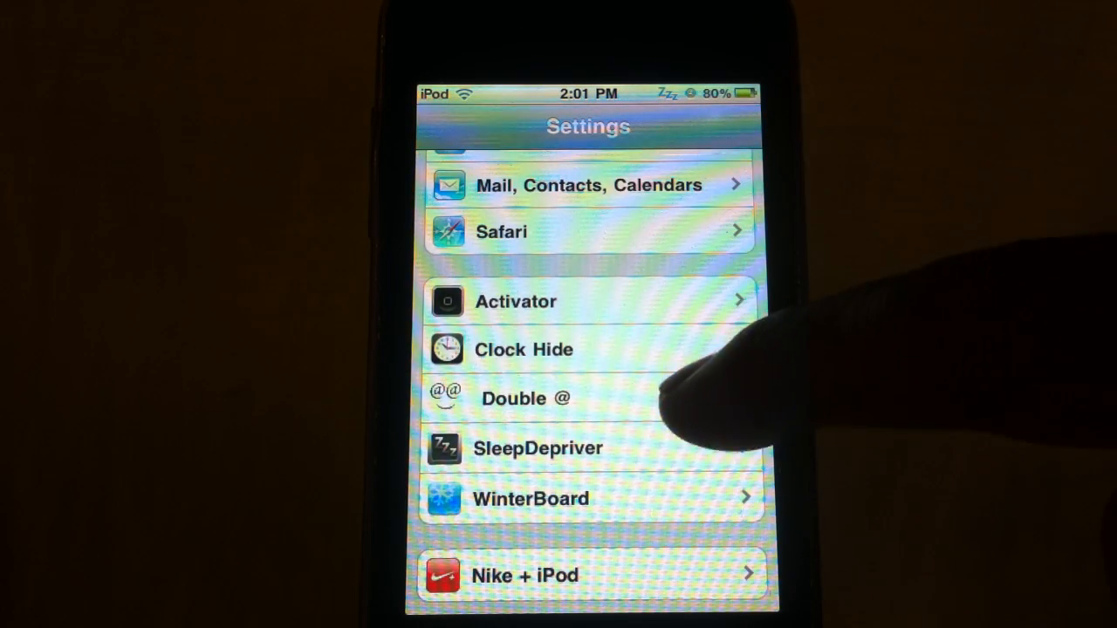
left_click(524, 398)
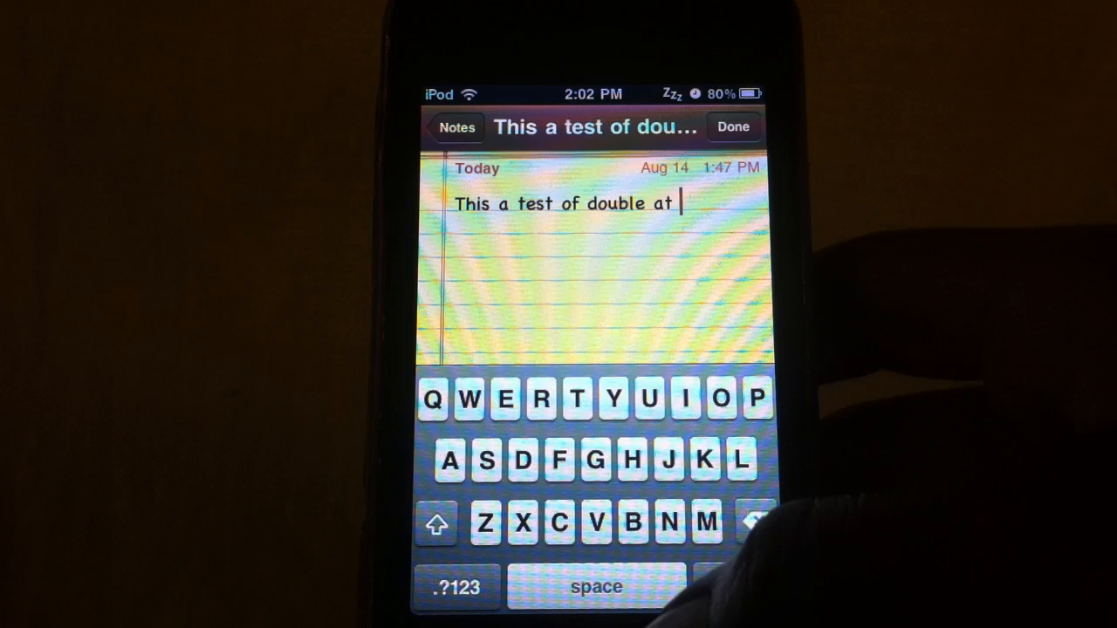
left_click(457, 586)
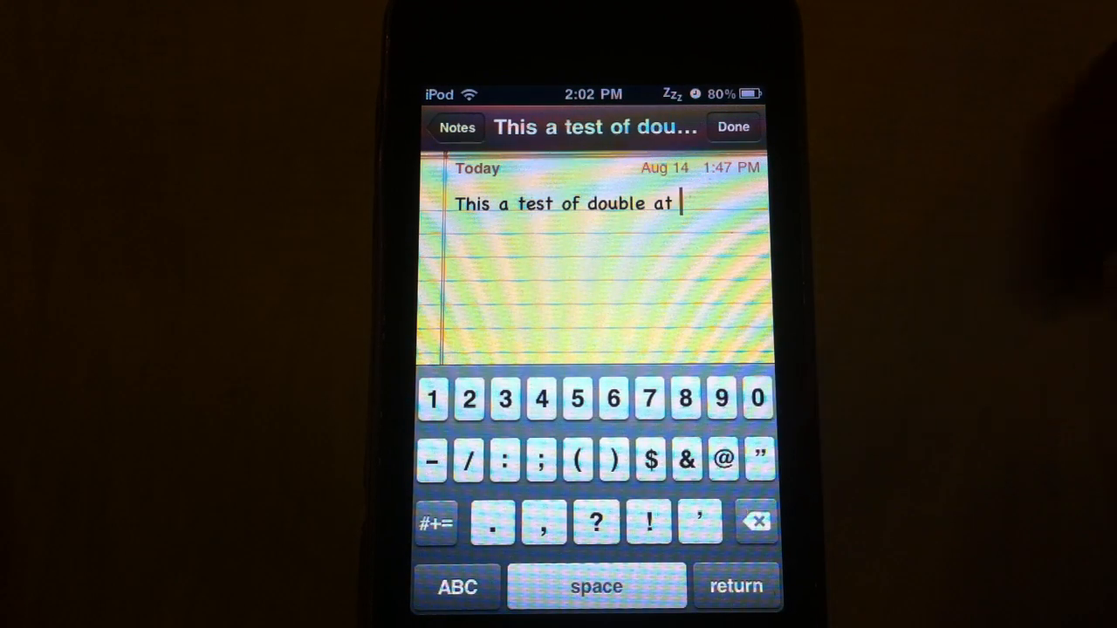
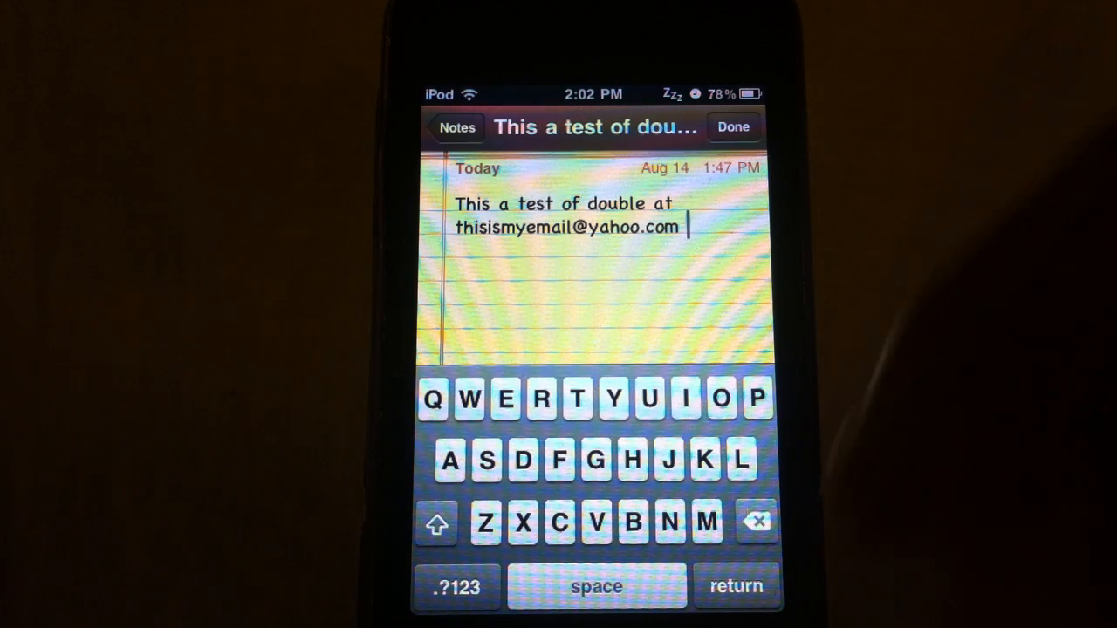
left_click(458, 586)
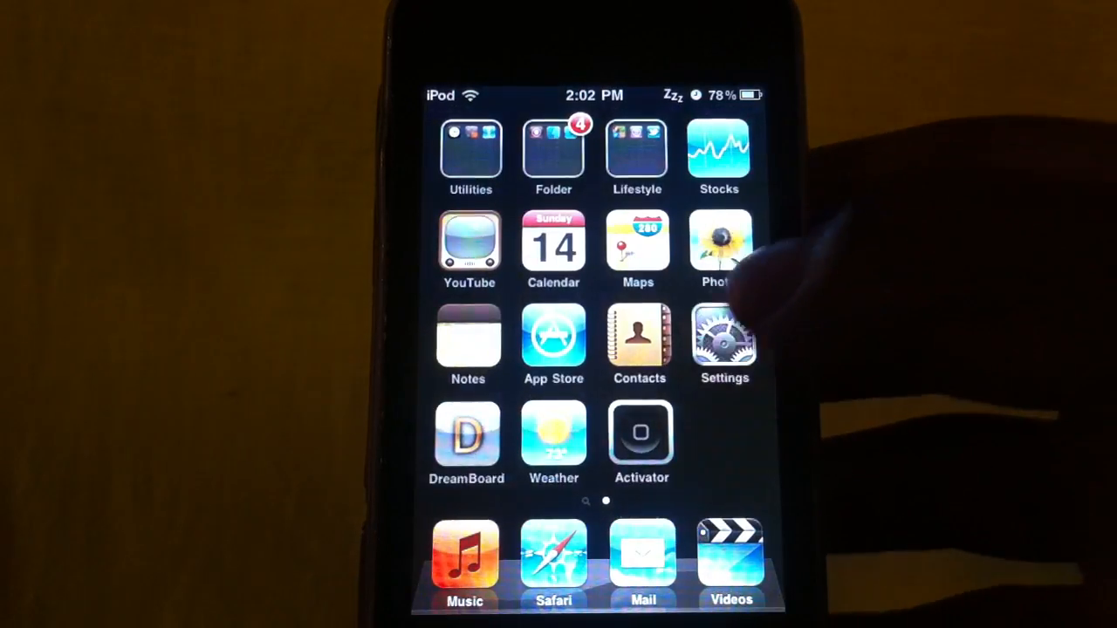
In Settings > Double @, replace the saved email text with "password" and return home
left_click(725, 341)
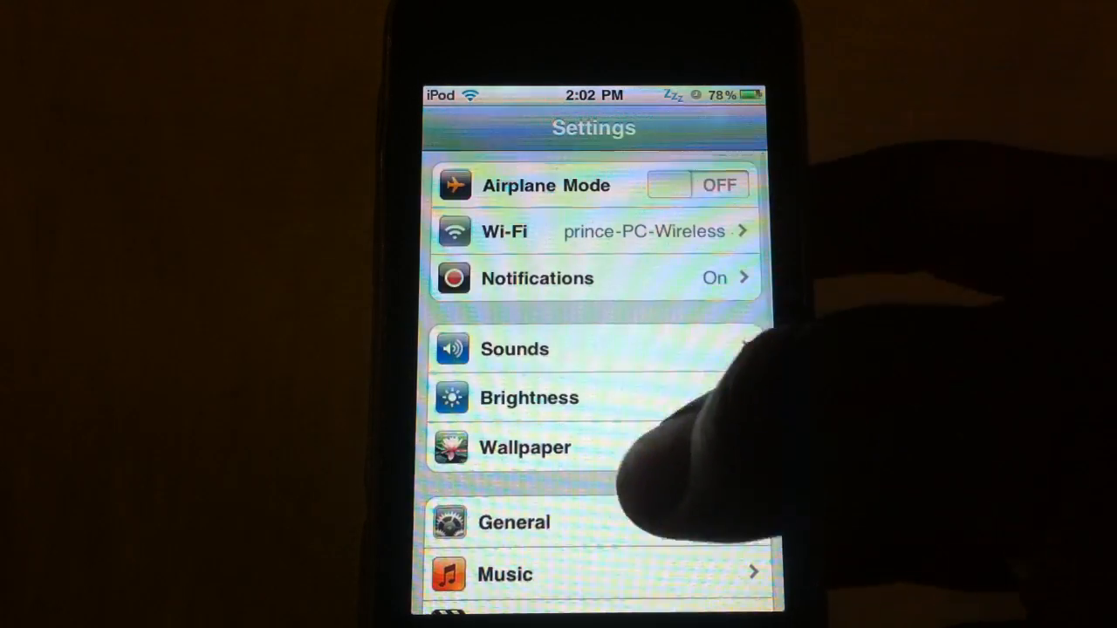
scroll("down", 3)
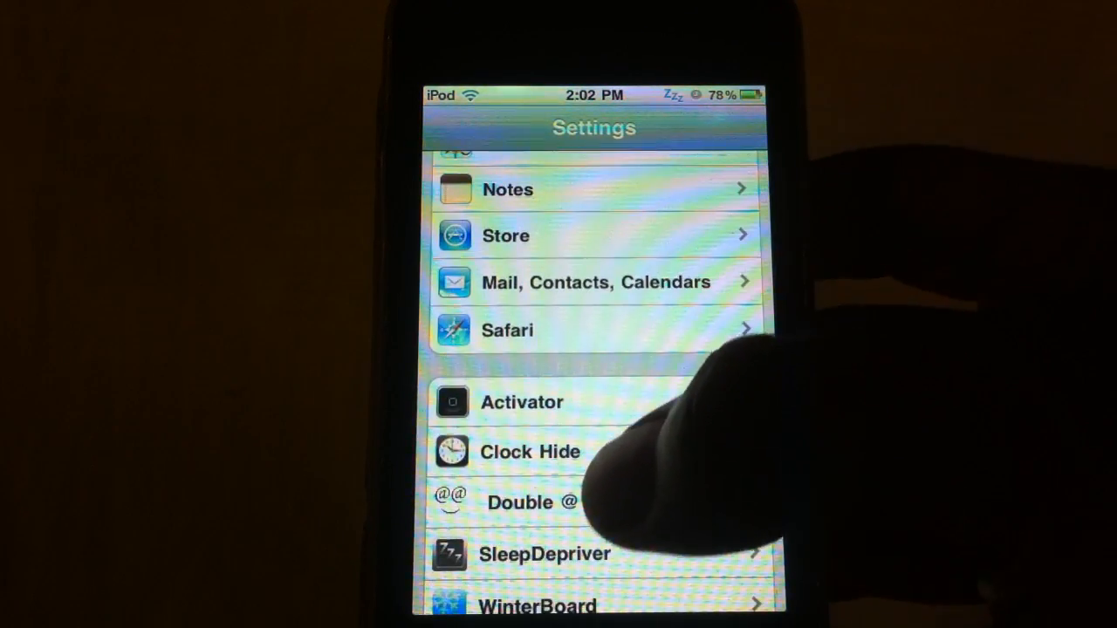
left_click(531, 503)
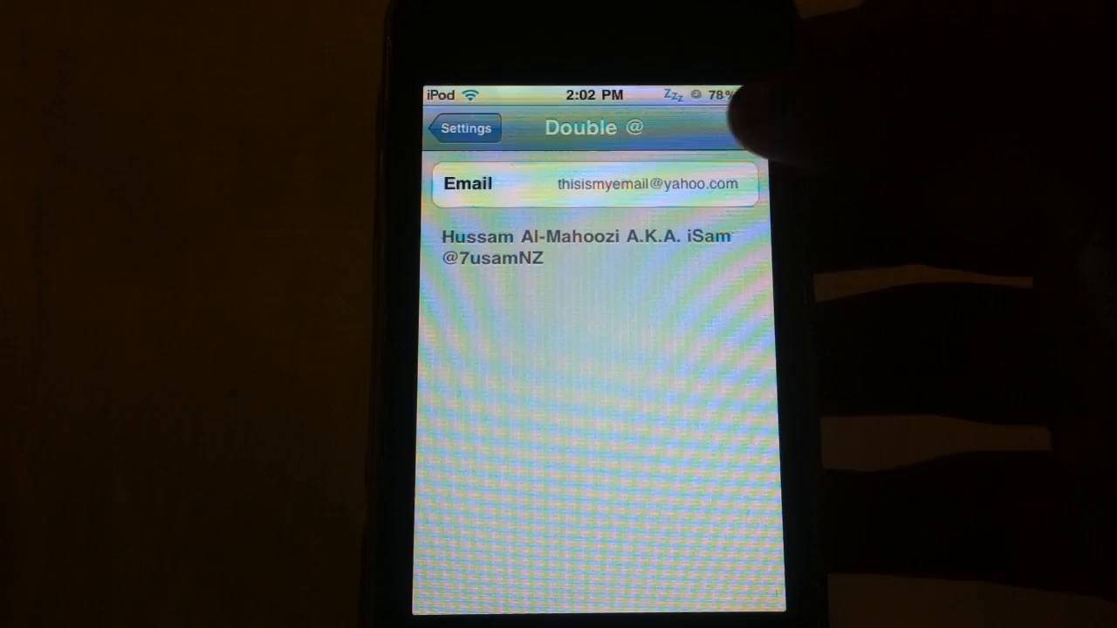
left_click(649, 183)
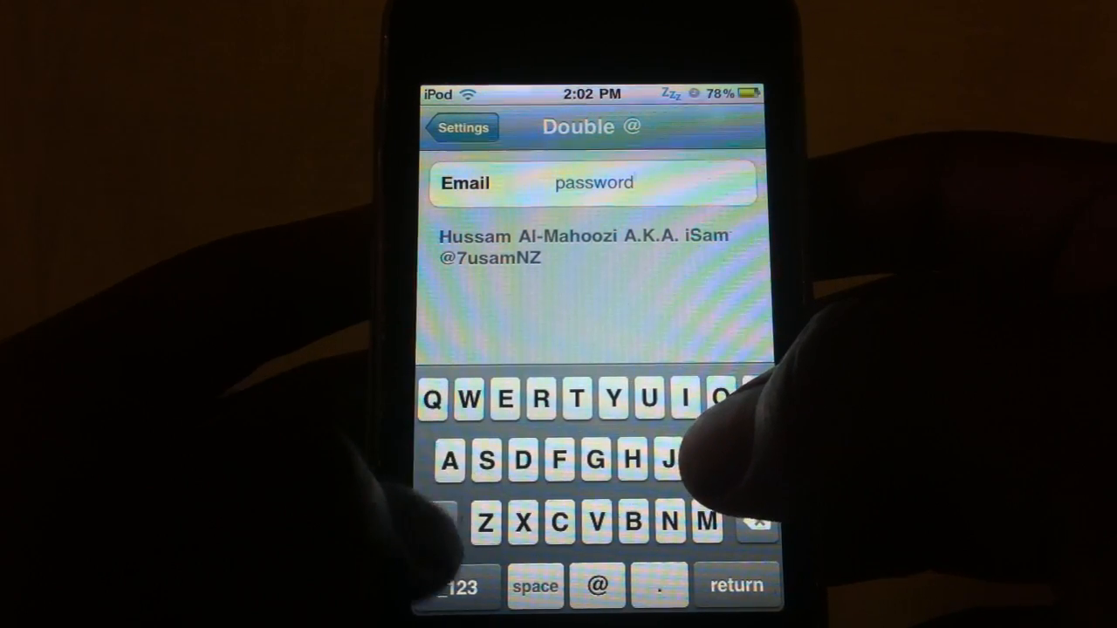
left_click(452, 586)
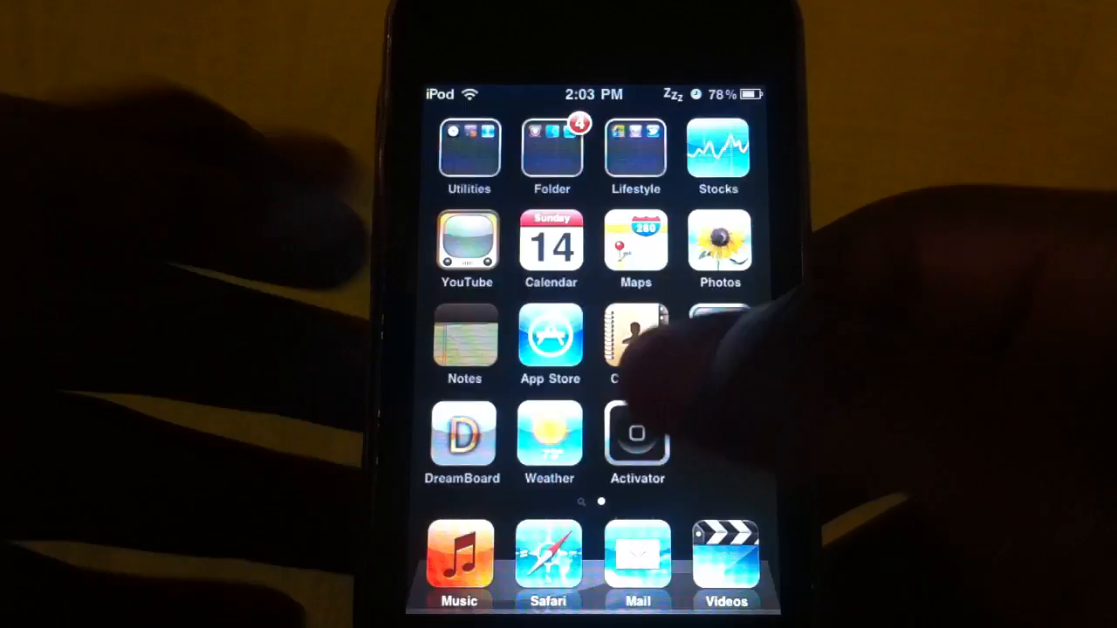
left_click(464, 340)
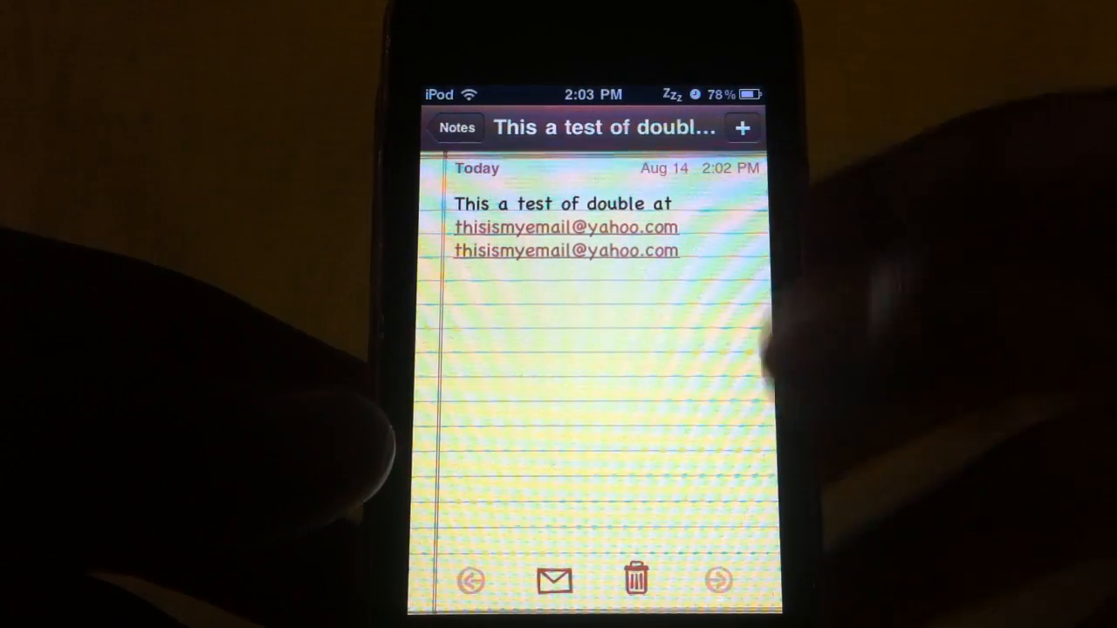
left_click(562, 271)
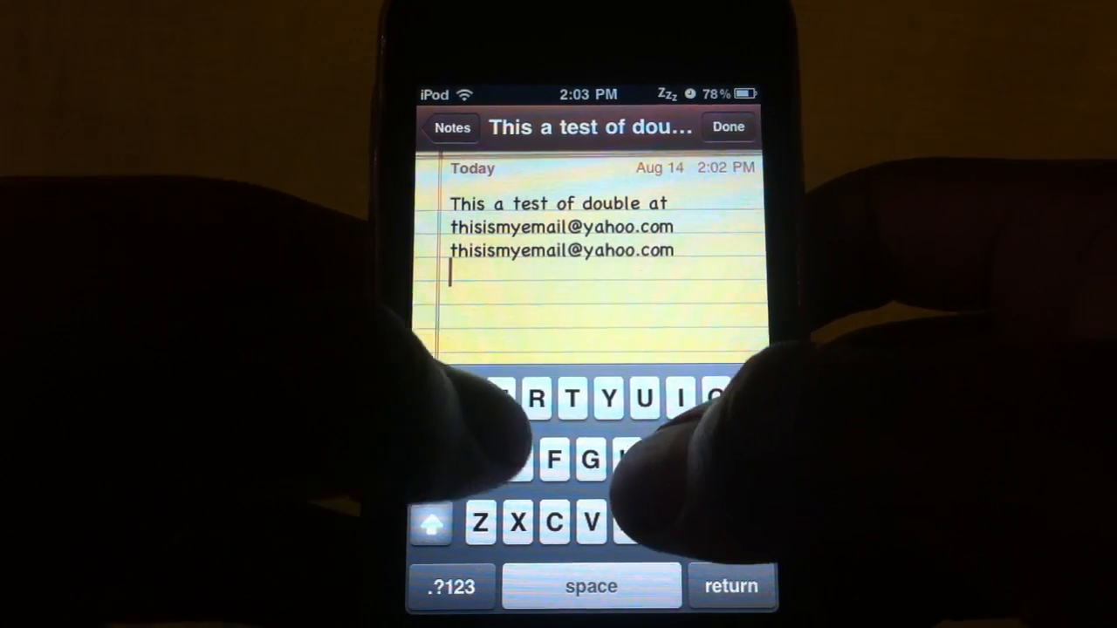
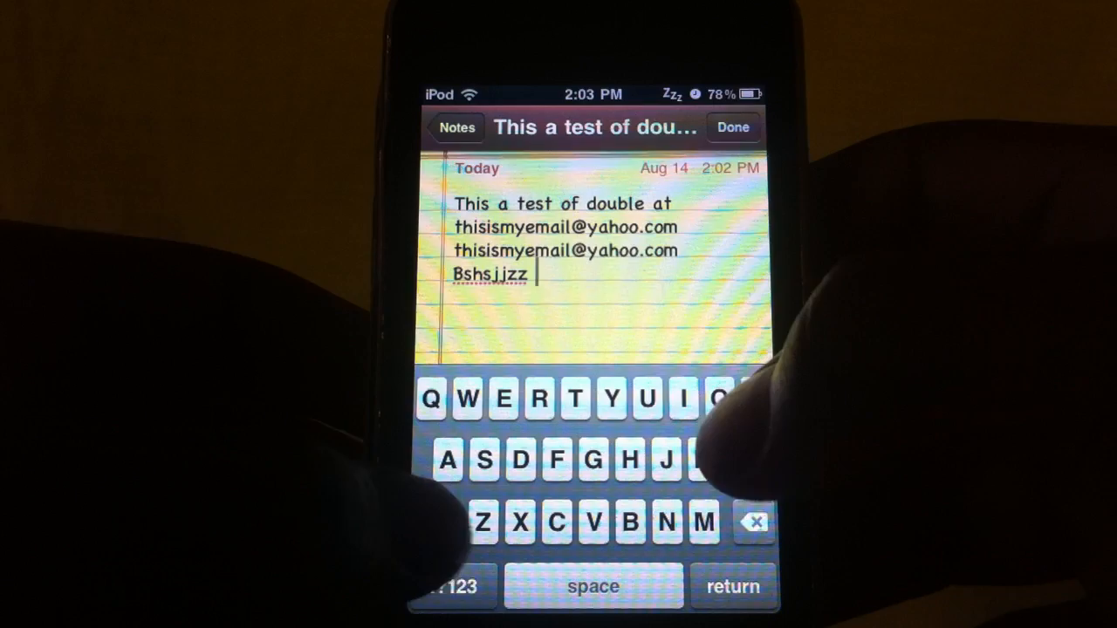
left_click(450, 586)
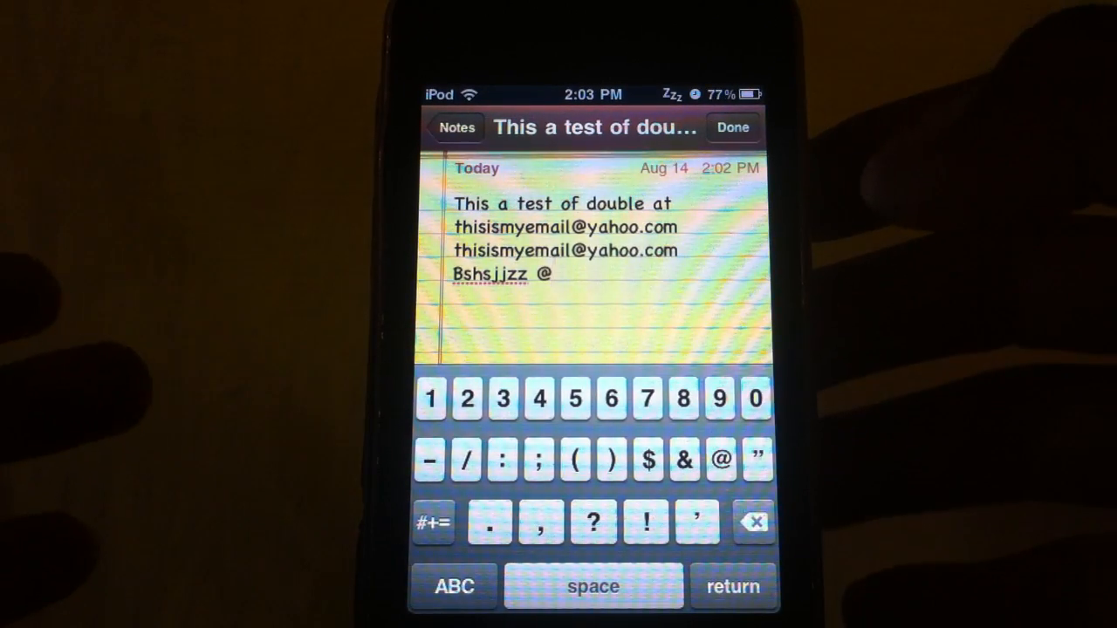
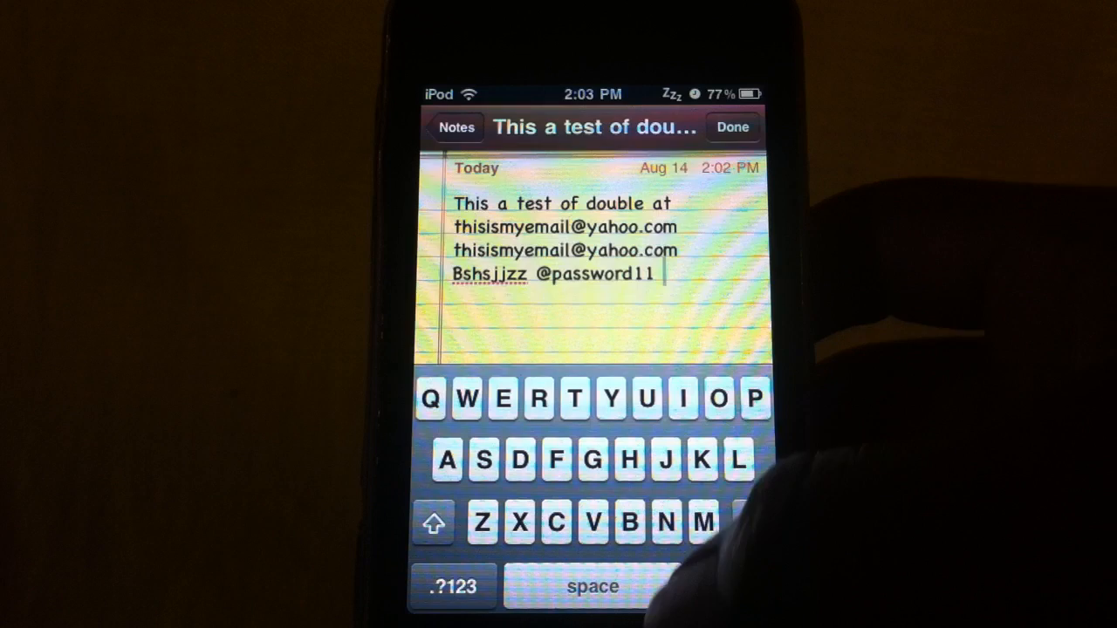
left_click(454, 587)
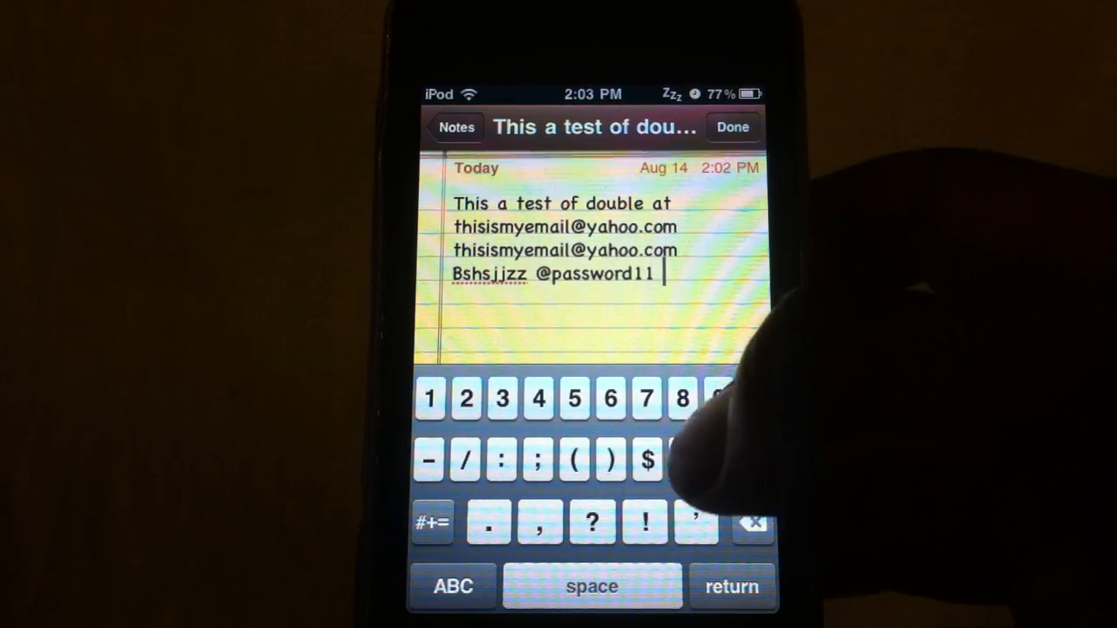
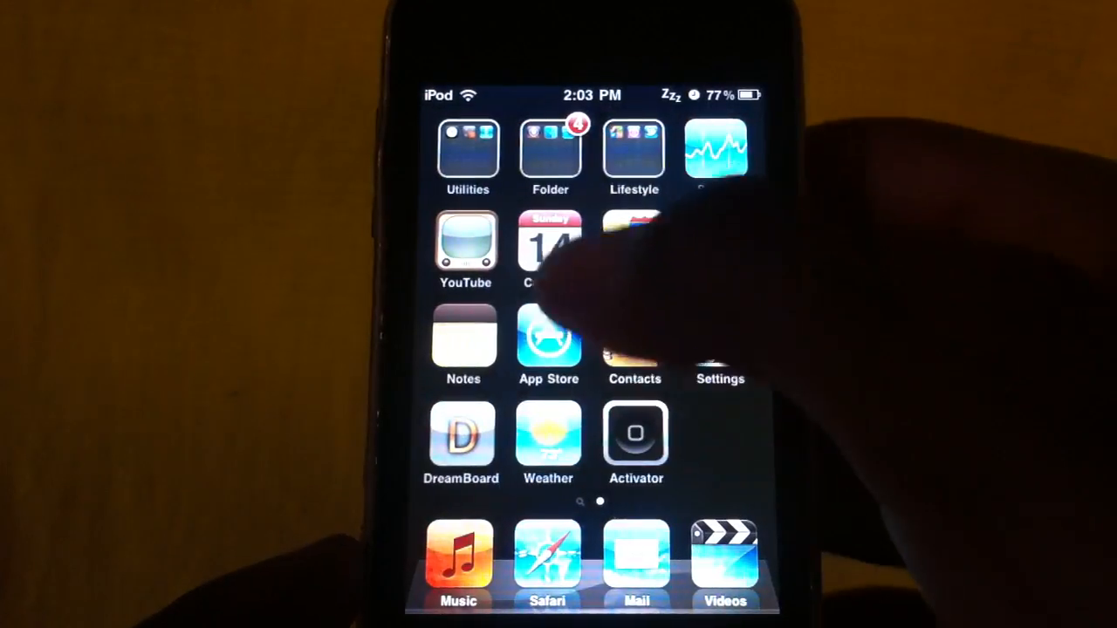
From the home screen, enter the Folder containing Cydia
left_click(550, 154)
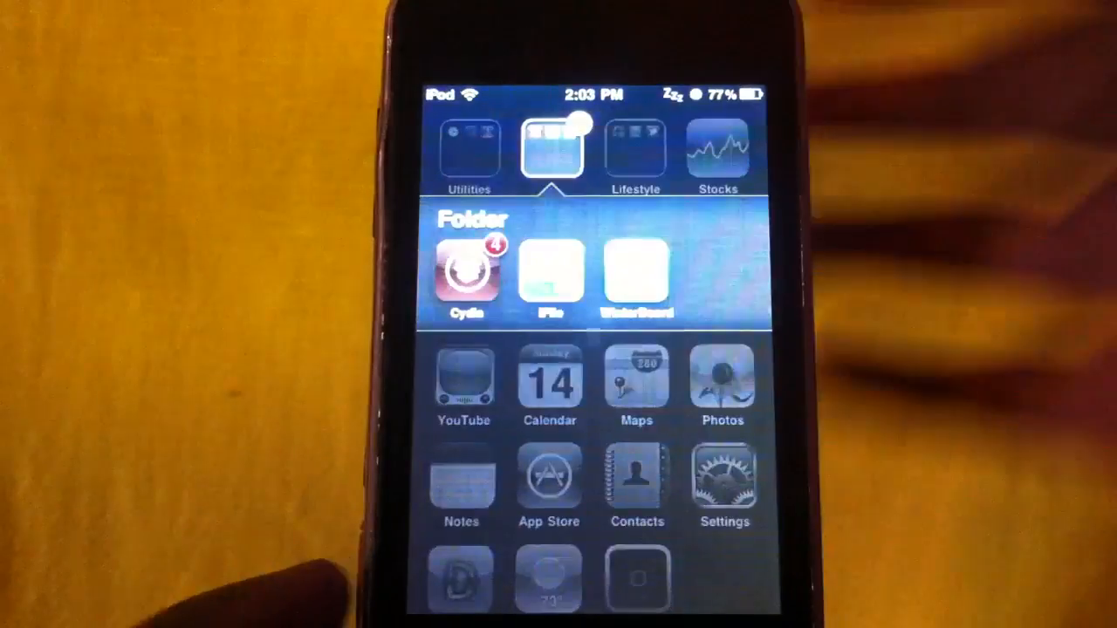